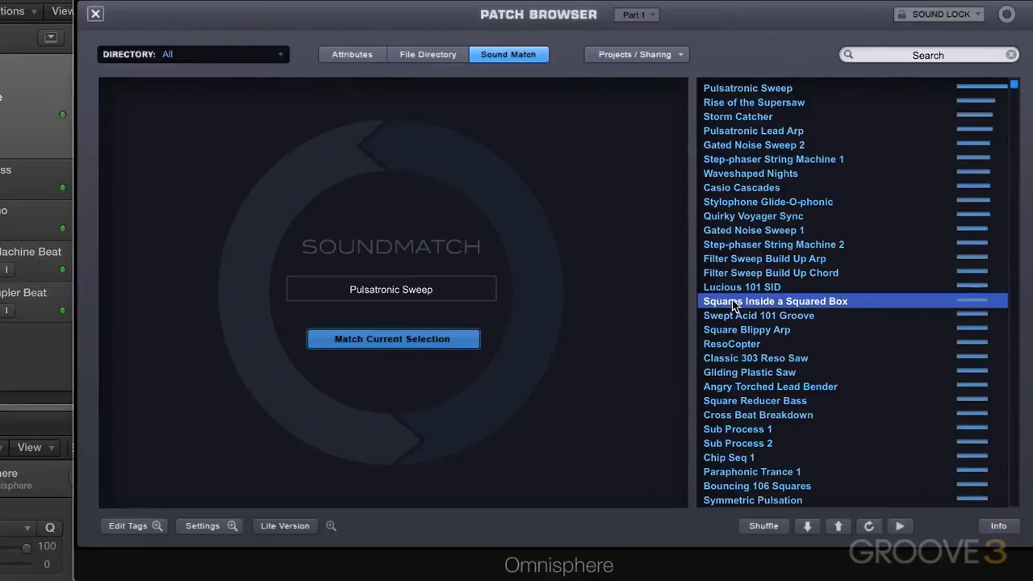
Load the Squares Inside a Squared Box patch from the Sound Match results
{"action": "double_click", "coordinate": [758, 314]}
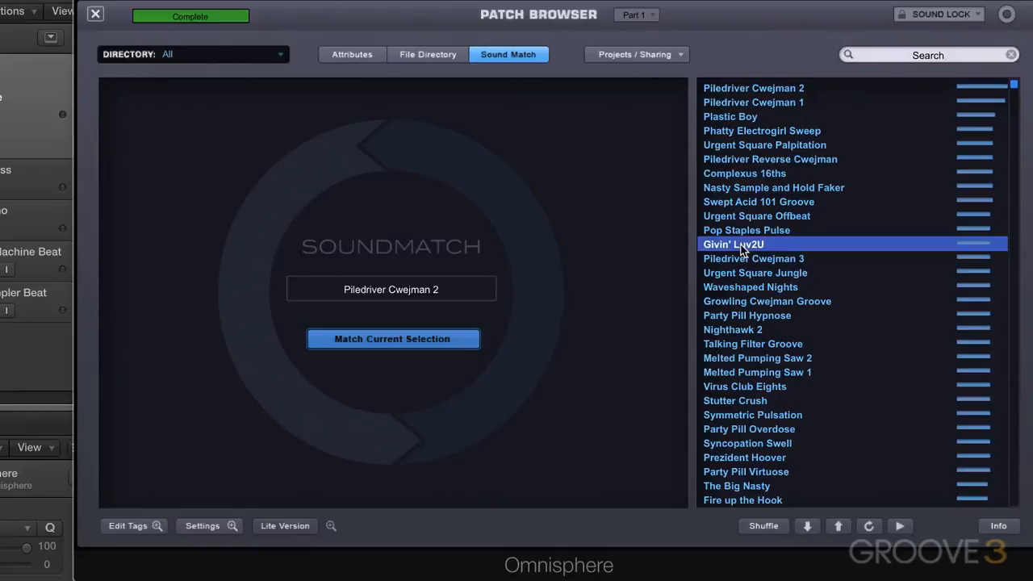
Load the Givin' Luv2U patch from the Piledriver Cwejman 2 matches
{"action": "left_click", "coordinate": [352, 55]}
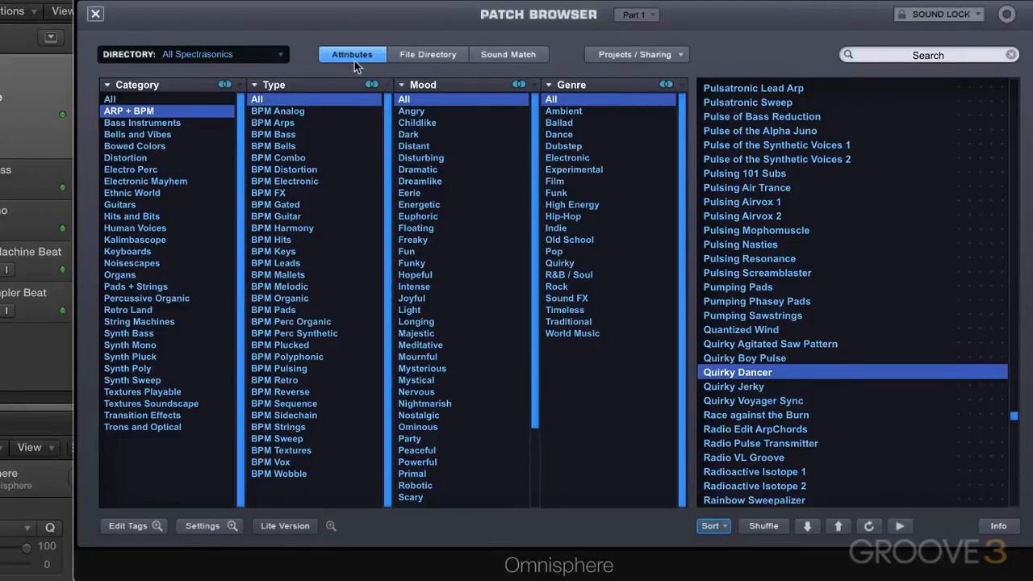